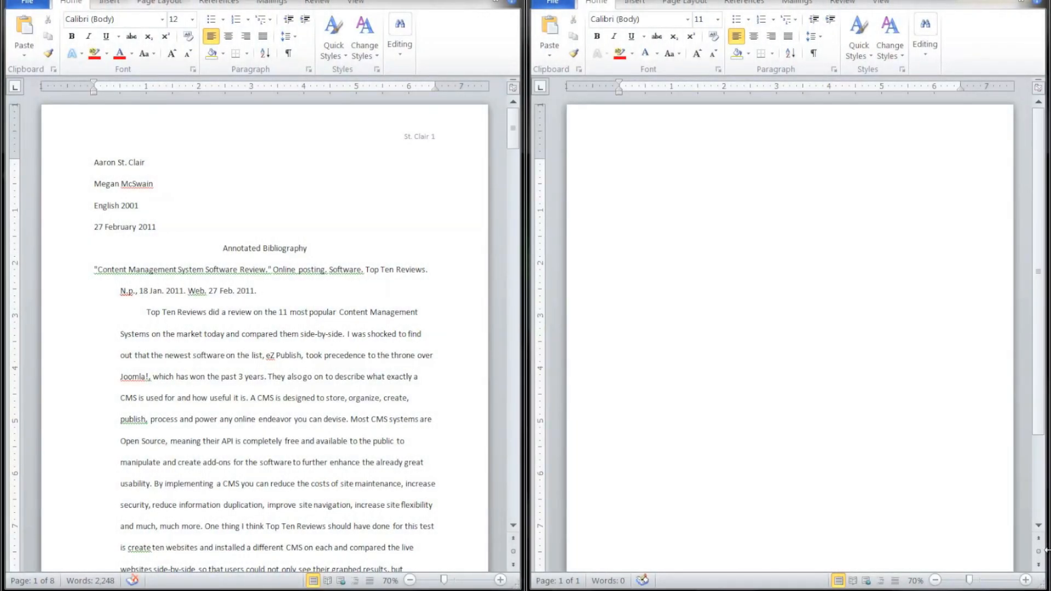
mouse_move(1023, 434)
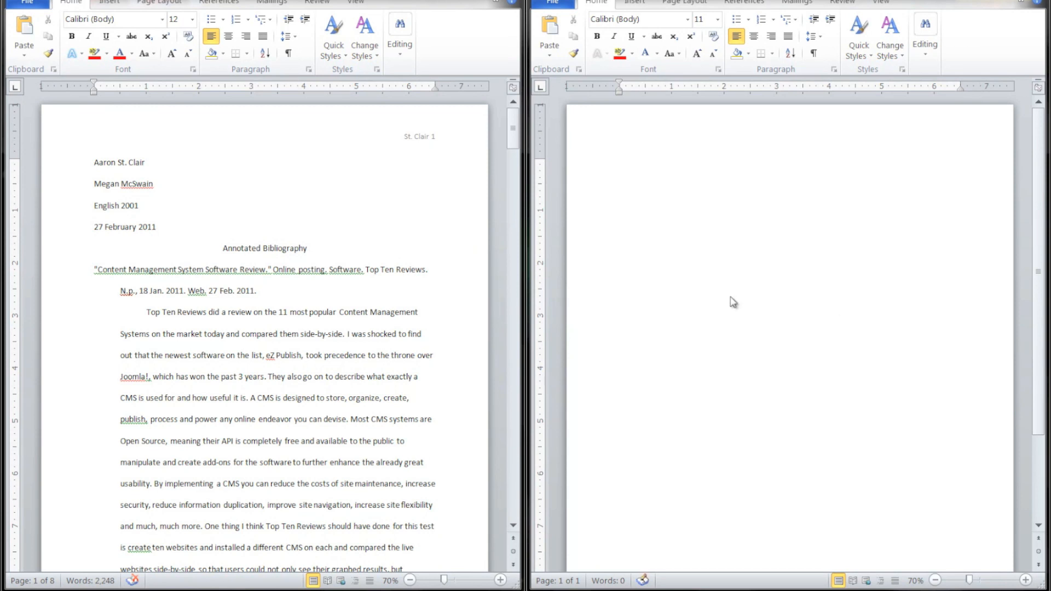
mouse_move(683, 227)
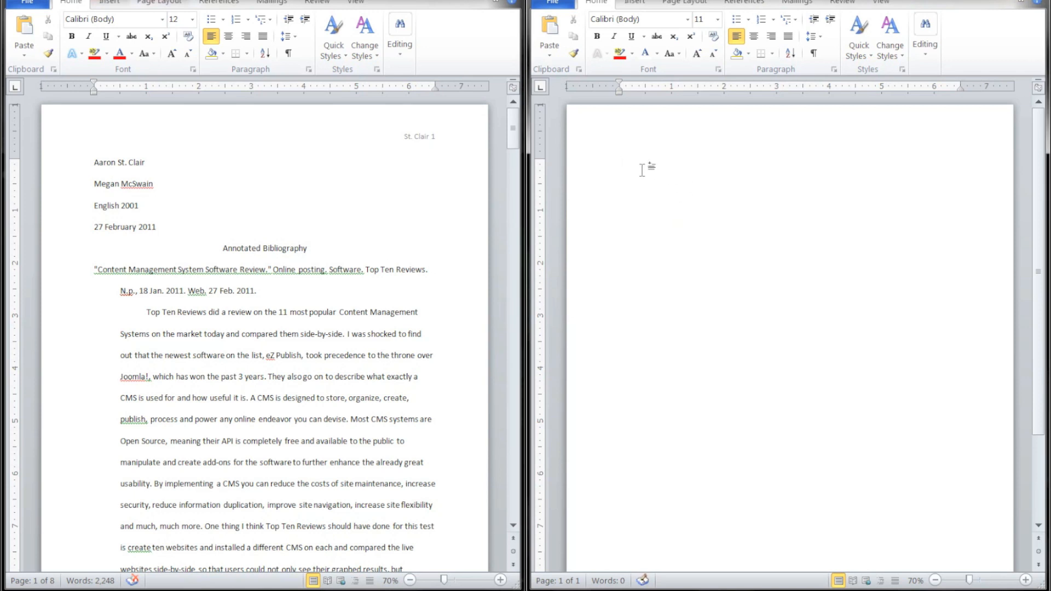
mouse_move(291, 244)
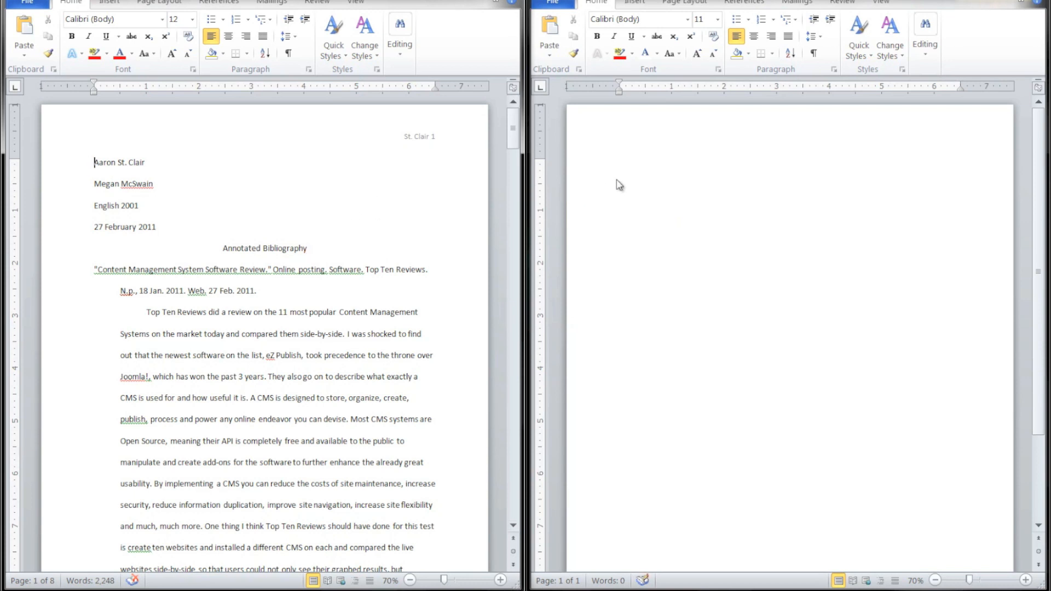
mouse_move(727, 185)
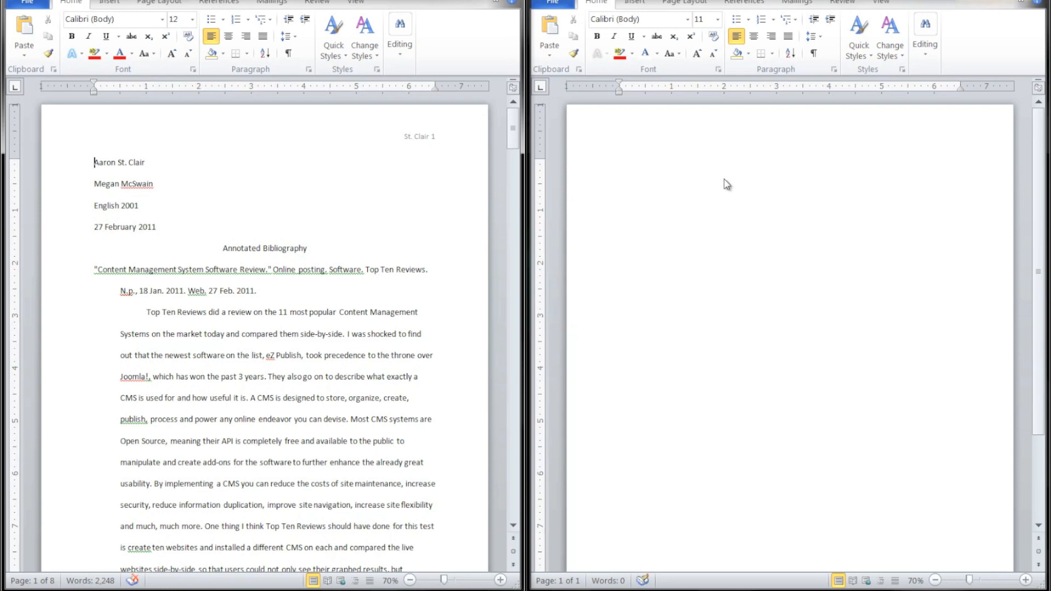
mouse_move(884, 175)
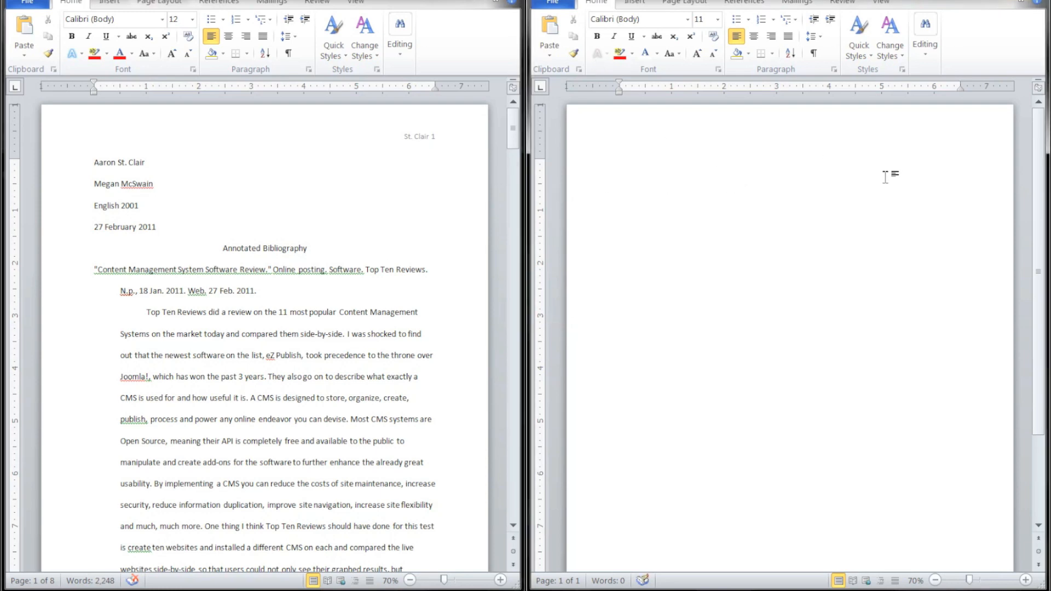
Insert a top-right page number and prefix it with the surname 'St. Clair'.
click(337, 23)
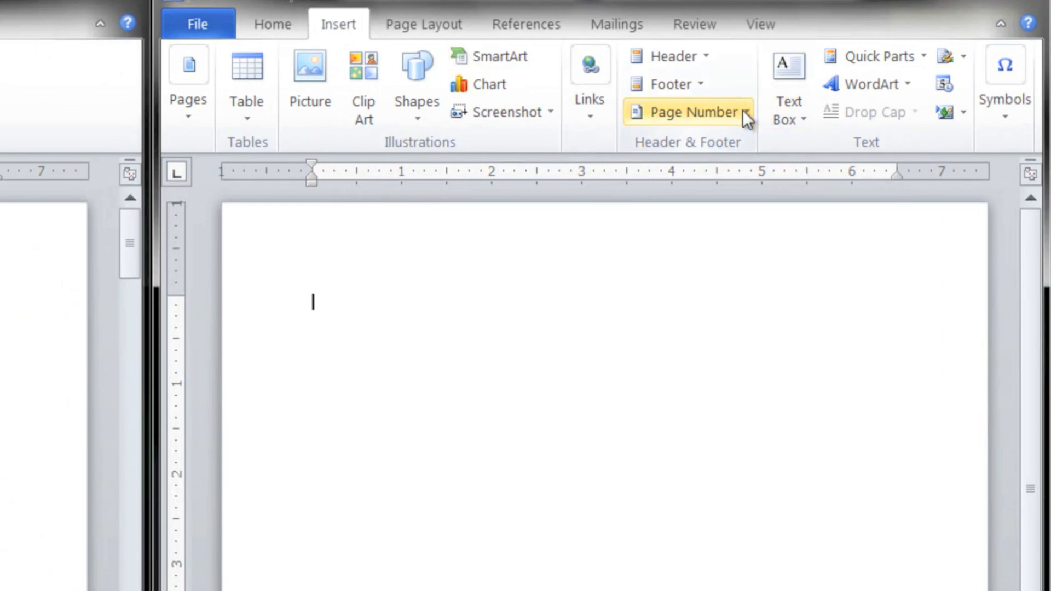
click(688, 112)
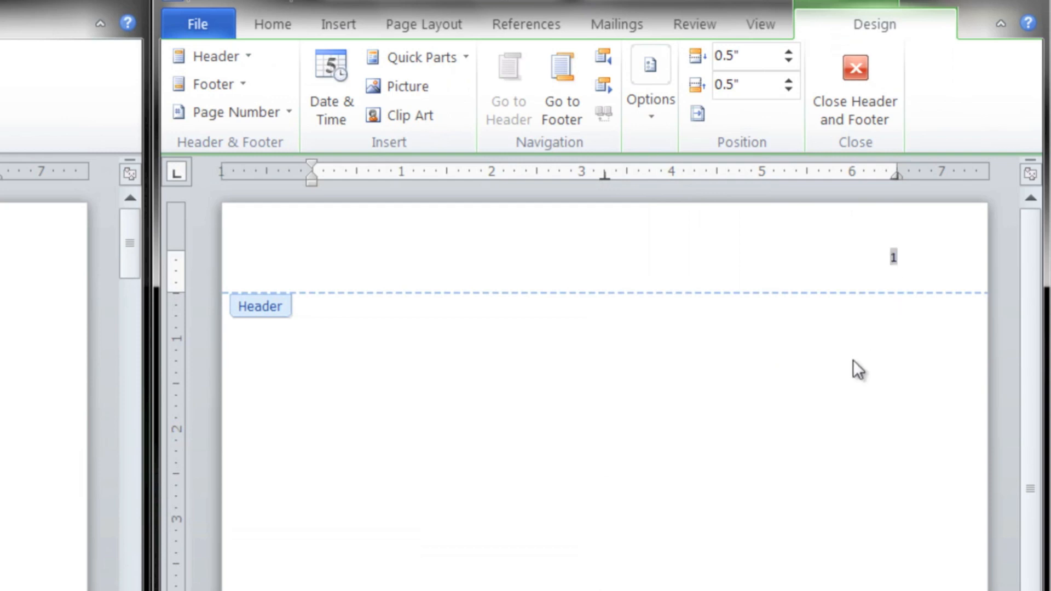
text(s)
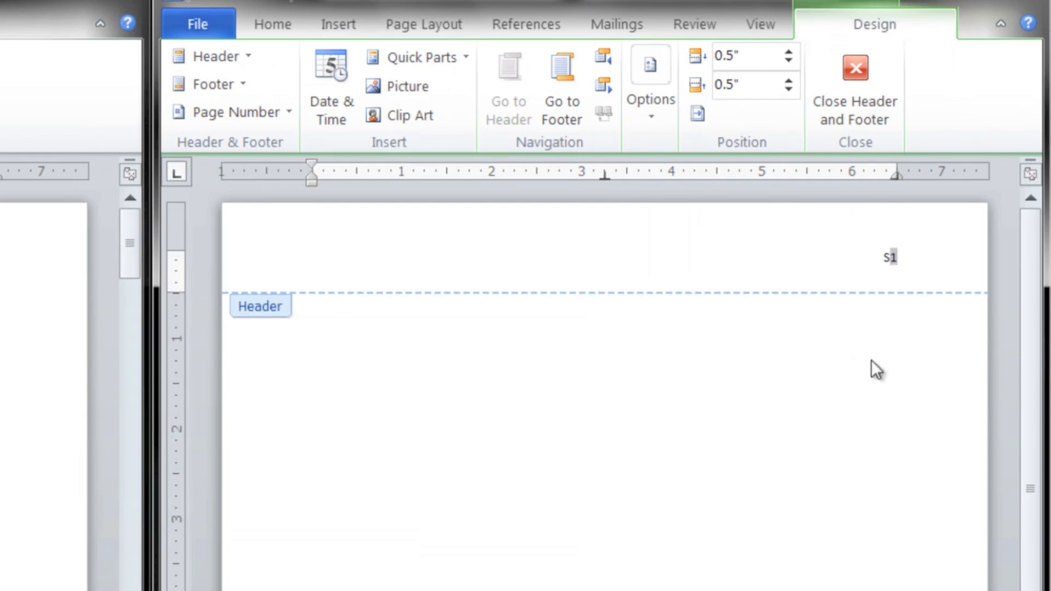
text(t. Clair)
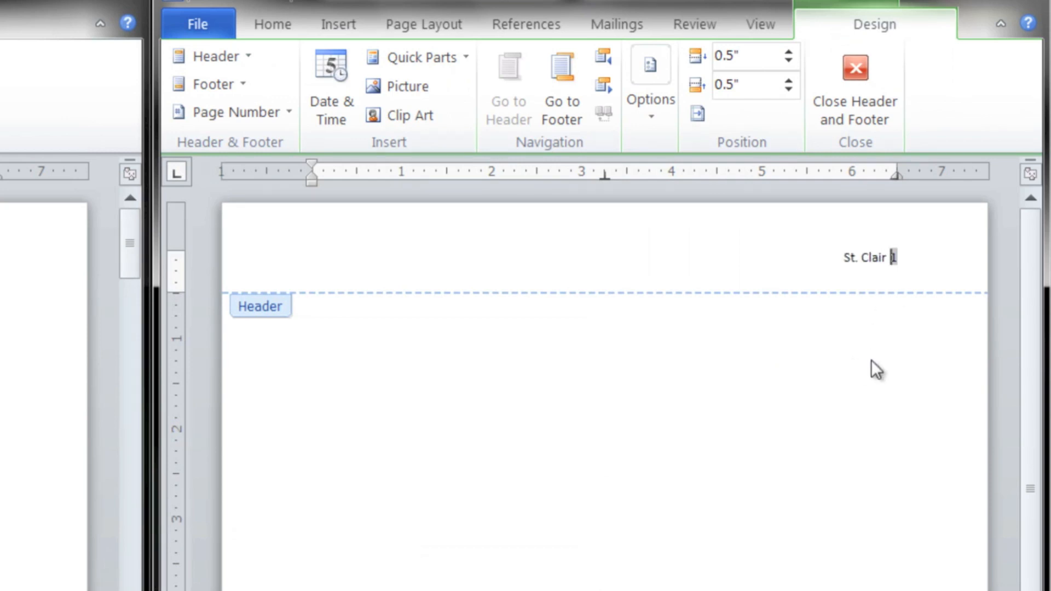
mouse_move(833, 160)
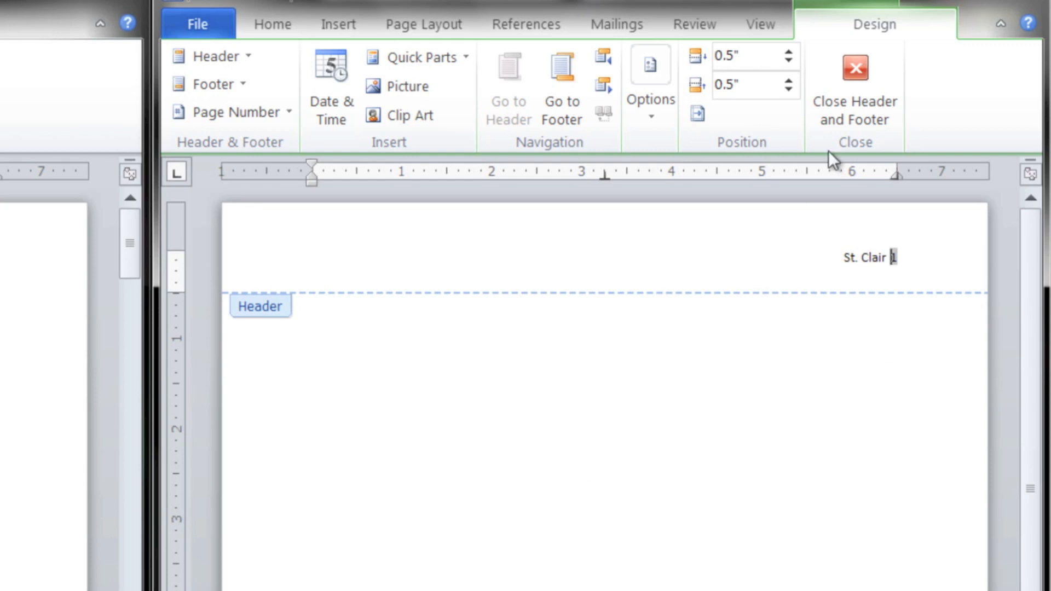
mouse_move(605, 373)
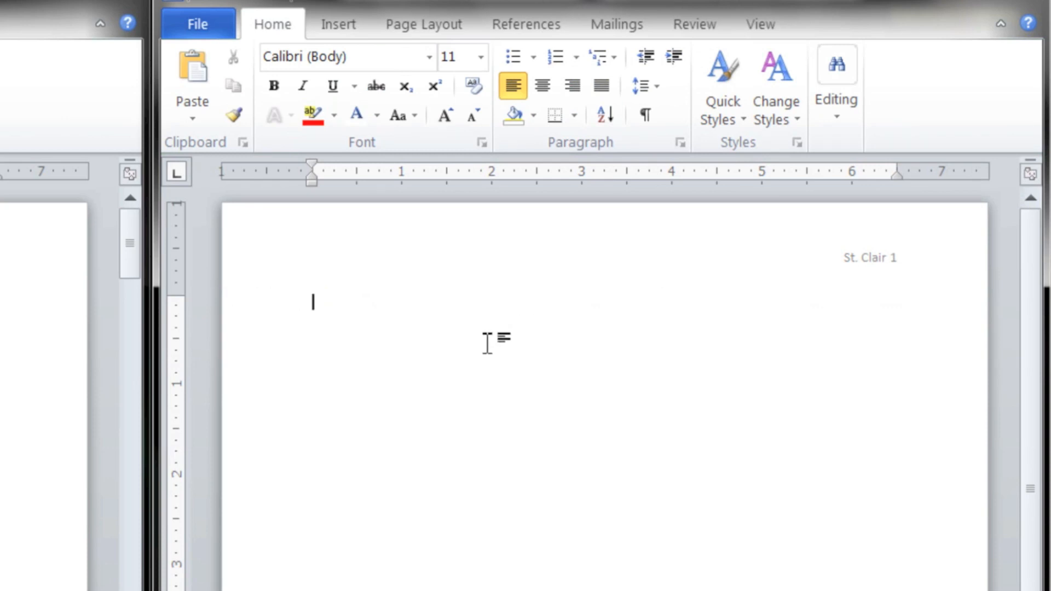
text(Aaron St. Clair)
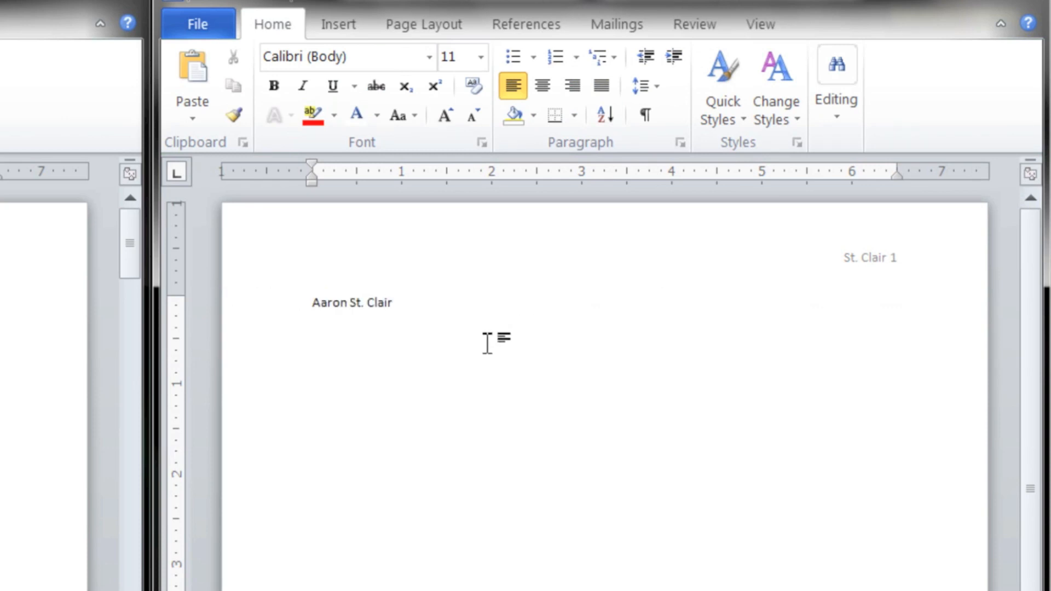
key(enter)
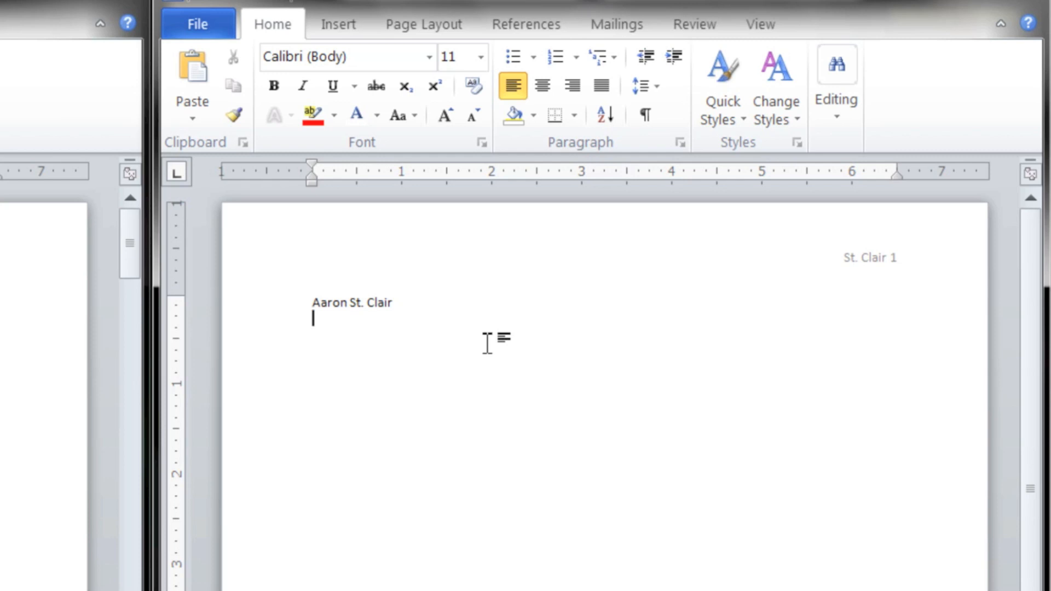
text(Megan)
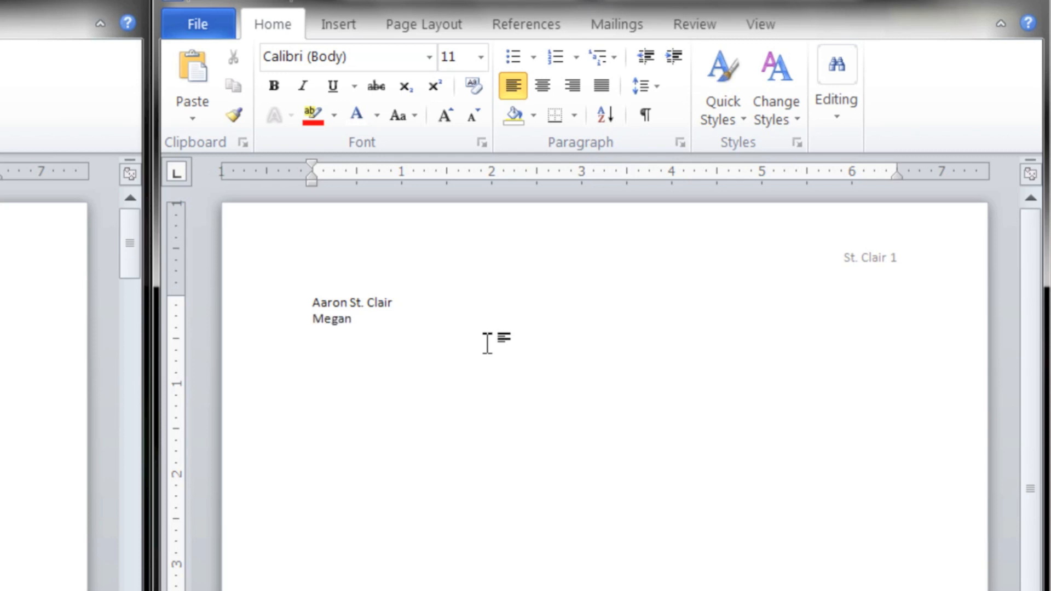
text(McSwain)
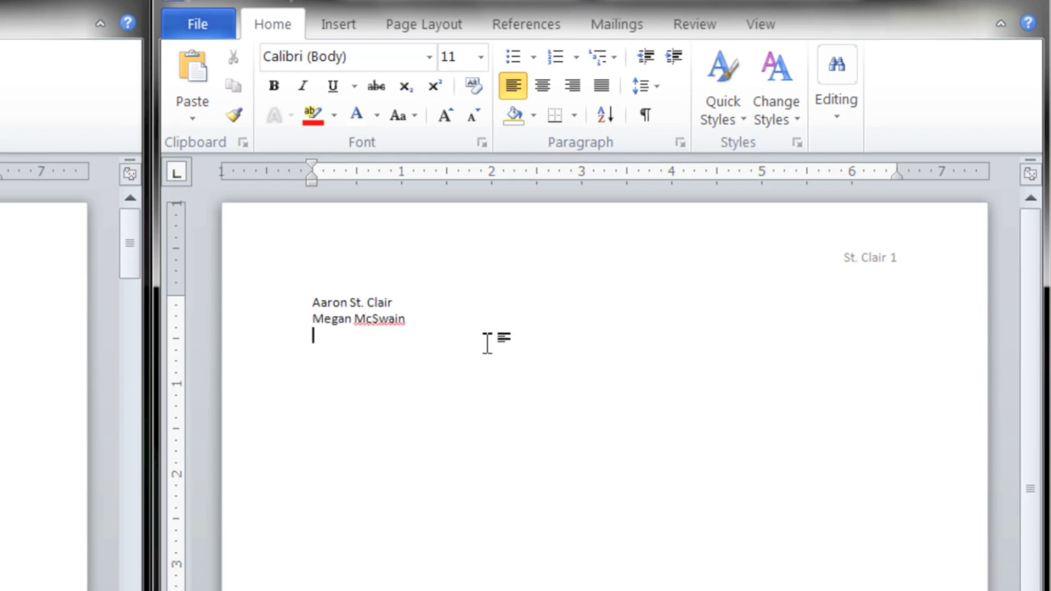
Add the course line 'English 2001' and the date '30 March 2011'.
text(Eg)
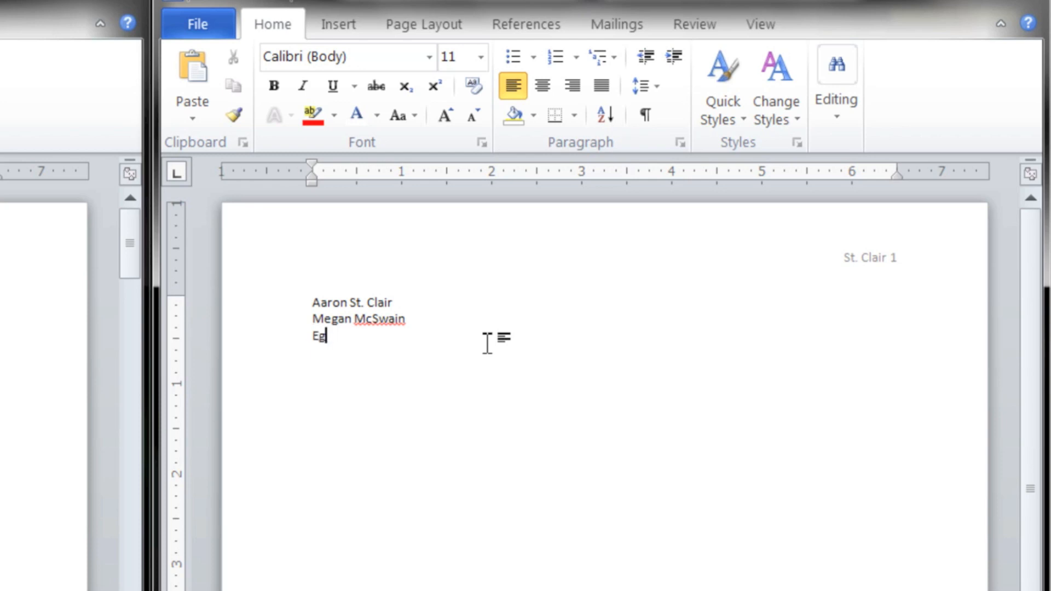
text(nglish 2001)
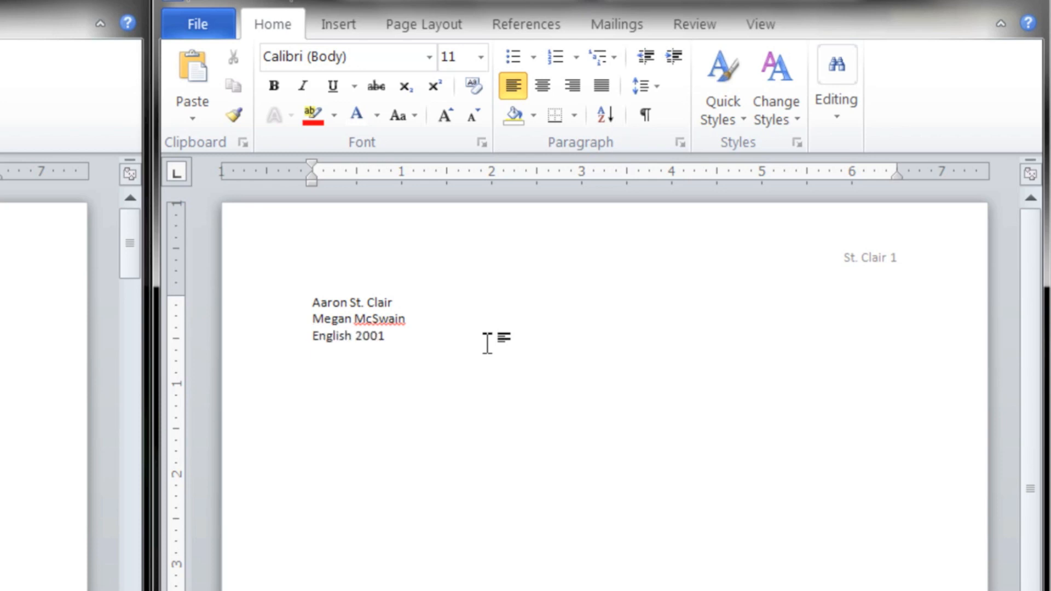
key(enter)
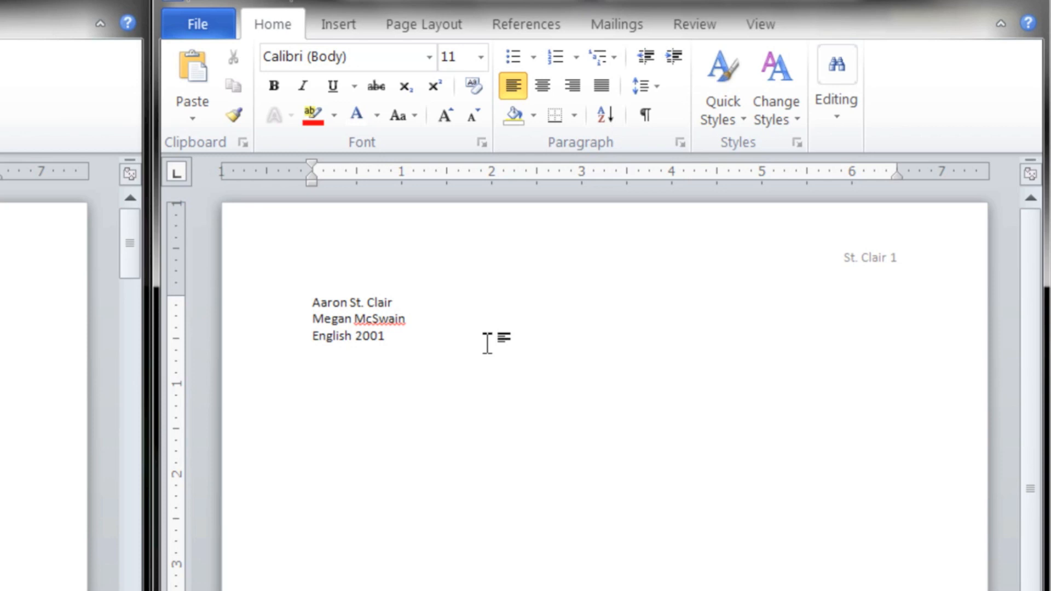
text(30 March 2011)
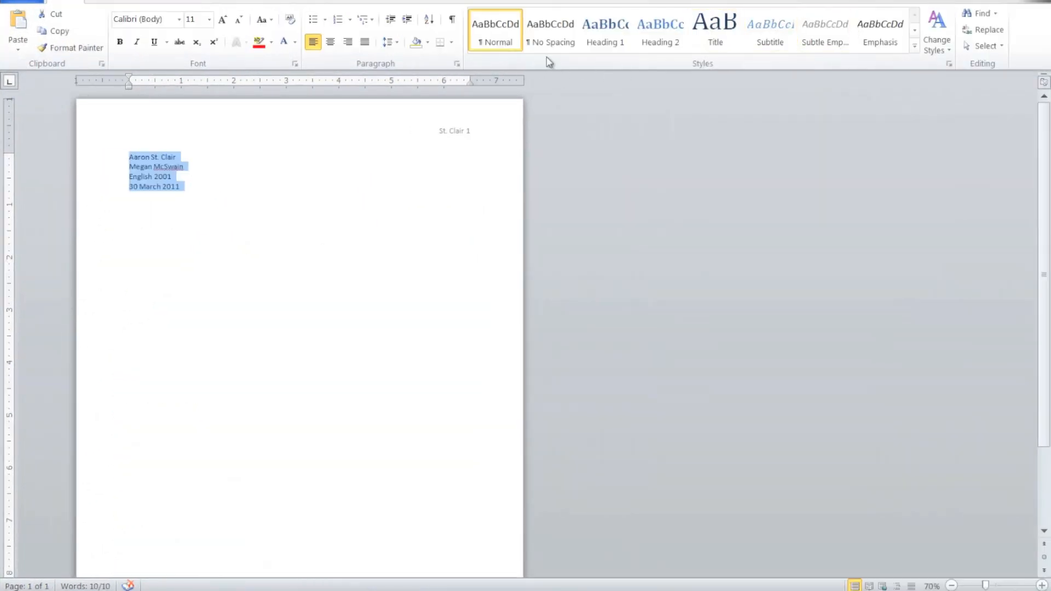
Apply the No Spacing style to the heading and set it to 12-point.
click(549, 30)
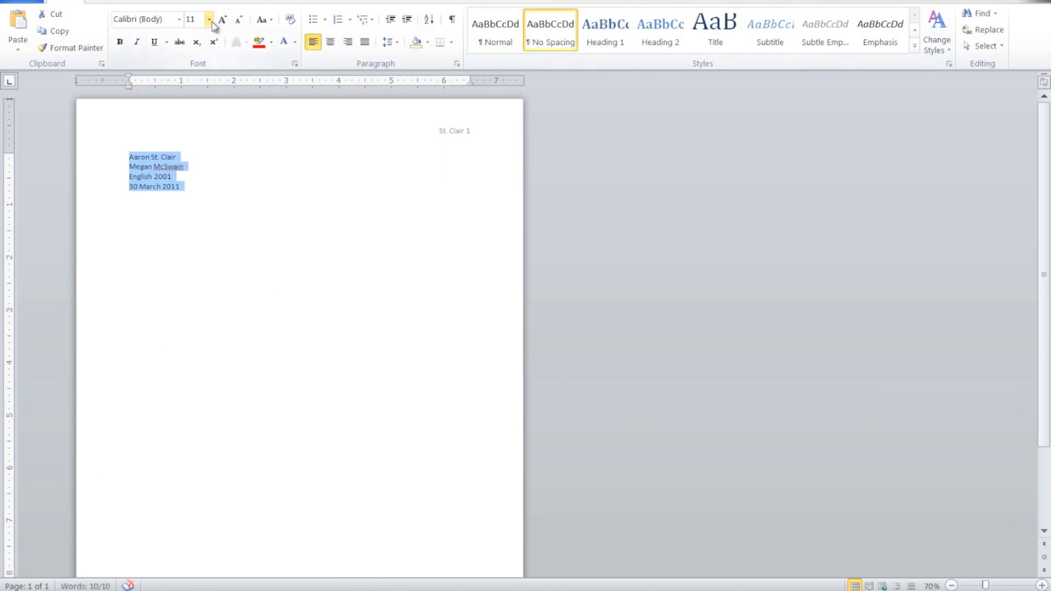
click(222, 19)
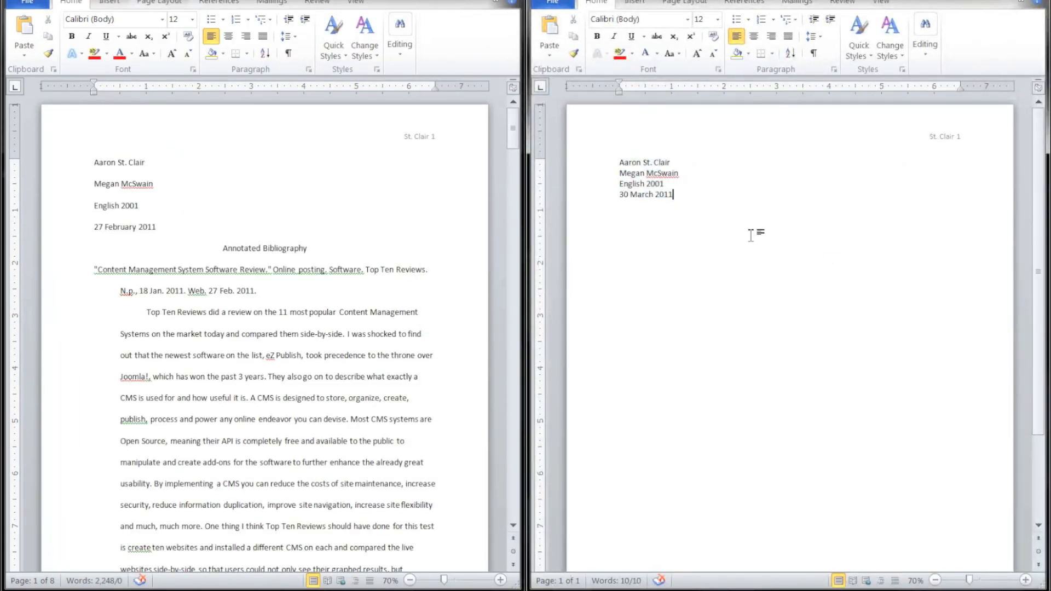
Add the title 'Annotated Bibliography' and copy the first citation from the original document.
key(enter)
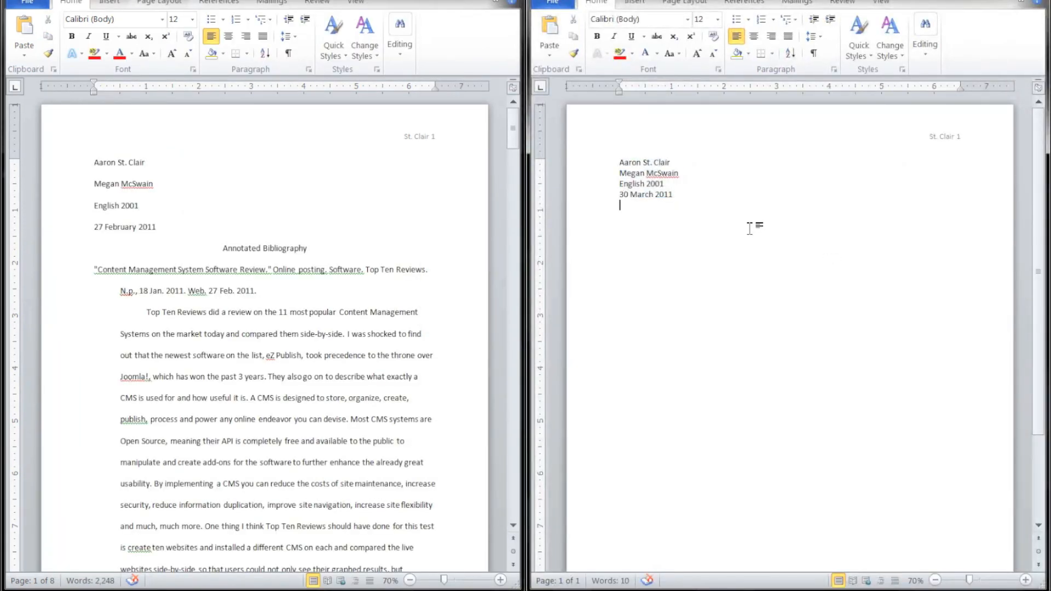
text(Annotat)
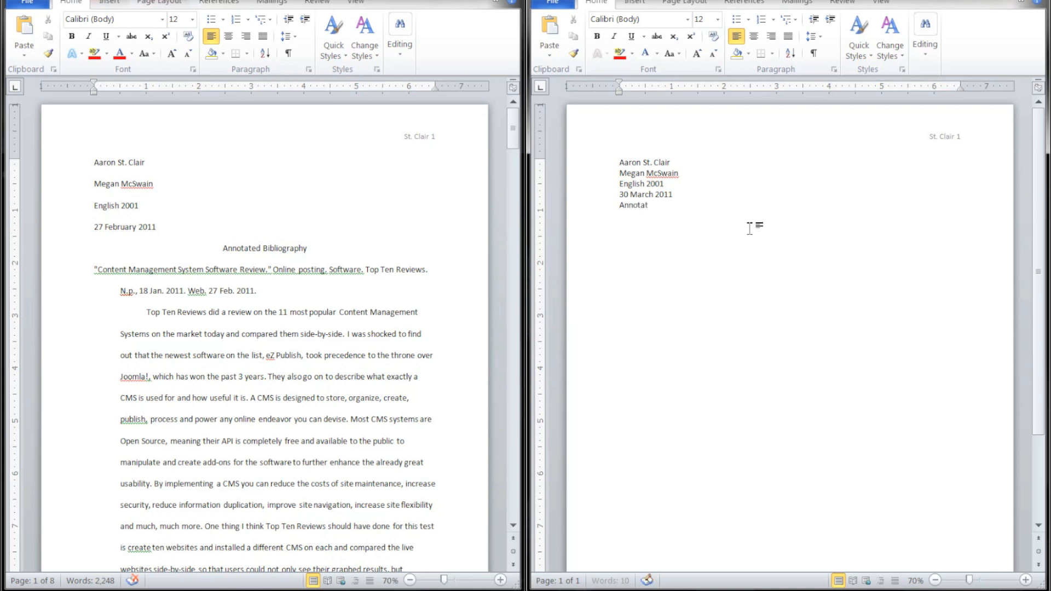
text(ed)
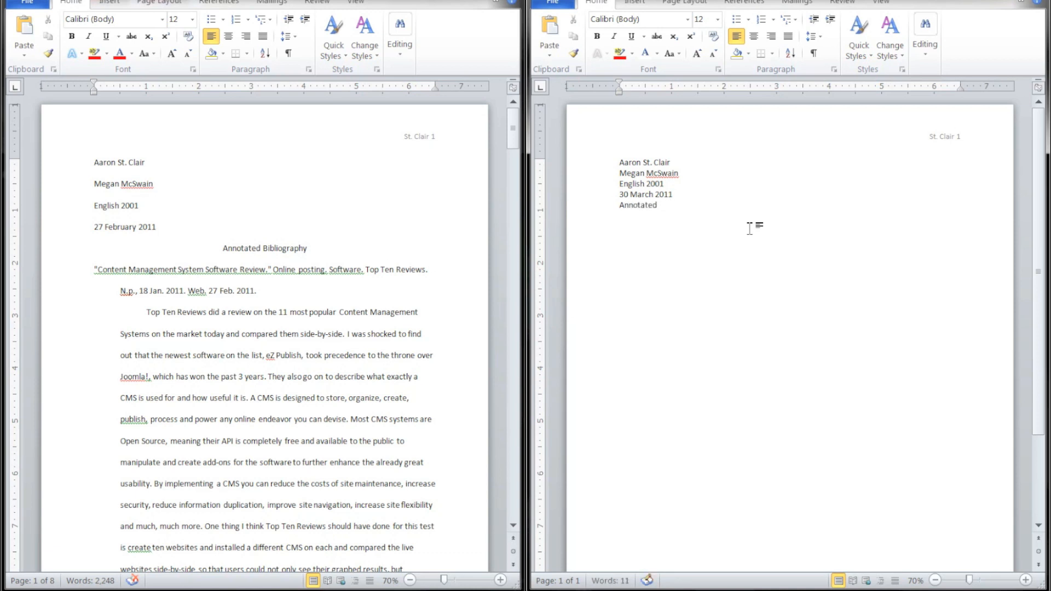
text(Bibliography)
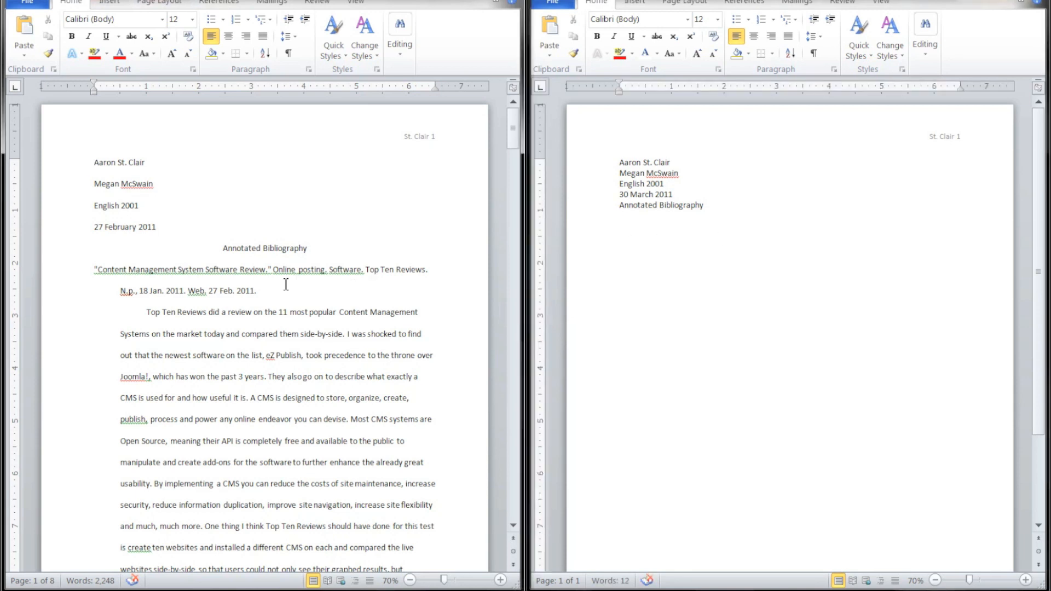
drag(95, 269, 256, 291)
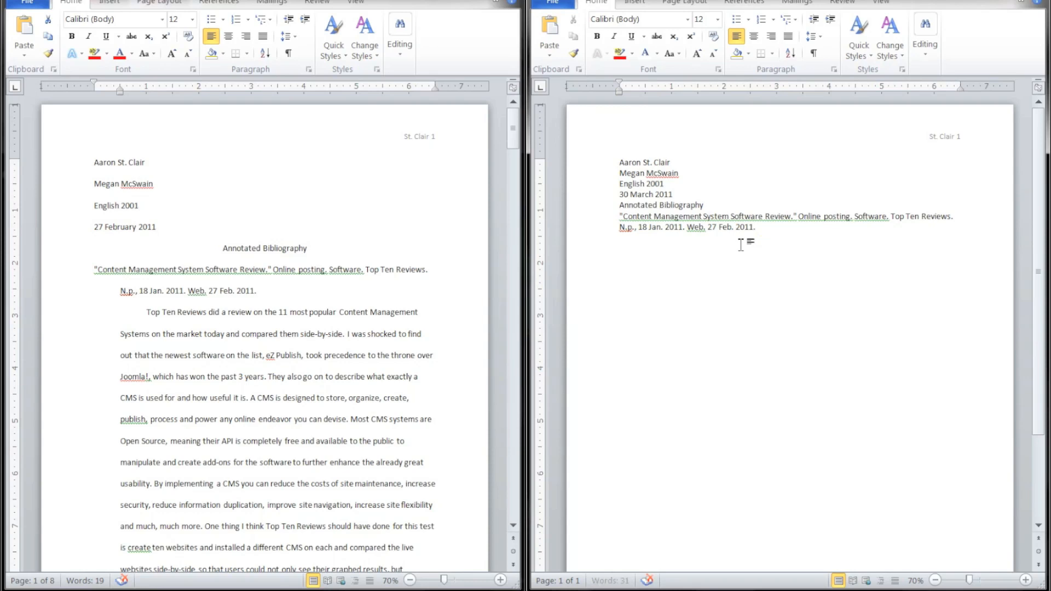
mouse_move(697, 277)
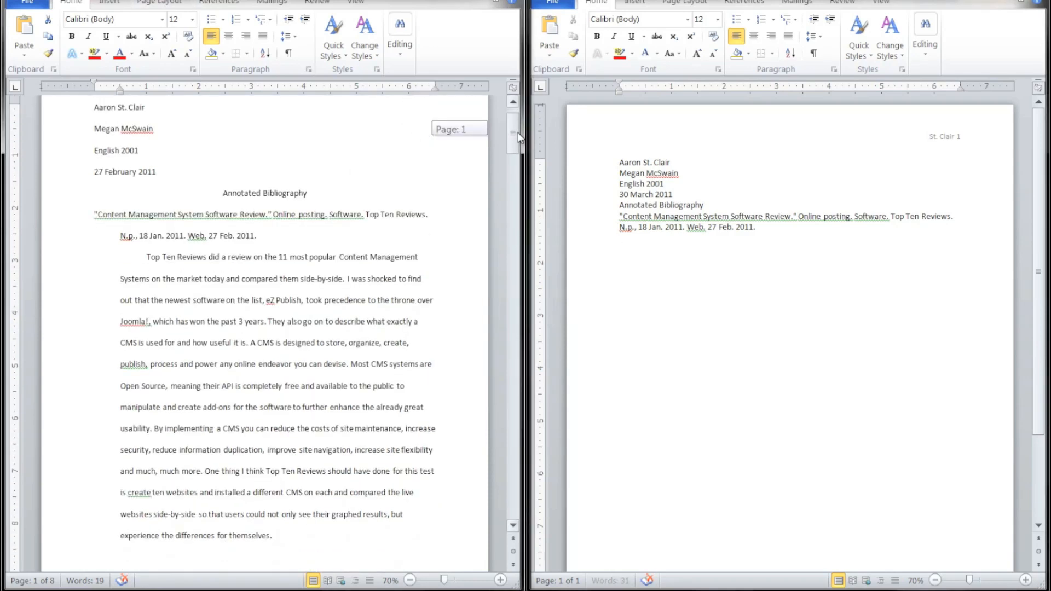
Copy the first annotation and the Hanebrink citation from the original document.
scroll(down, 3)
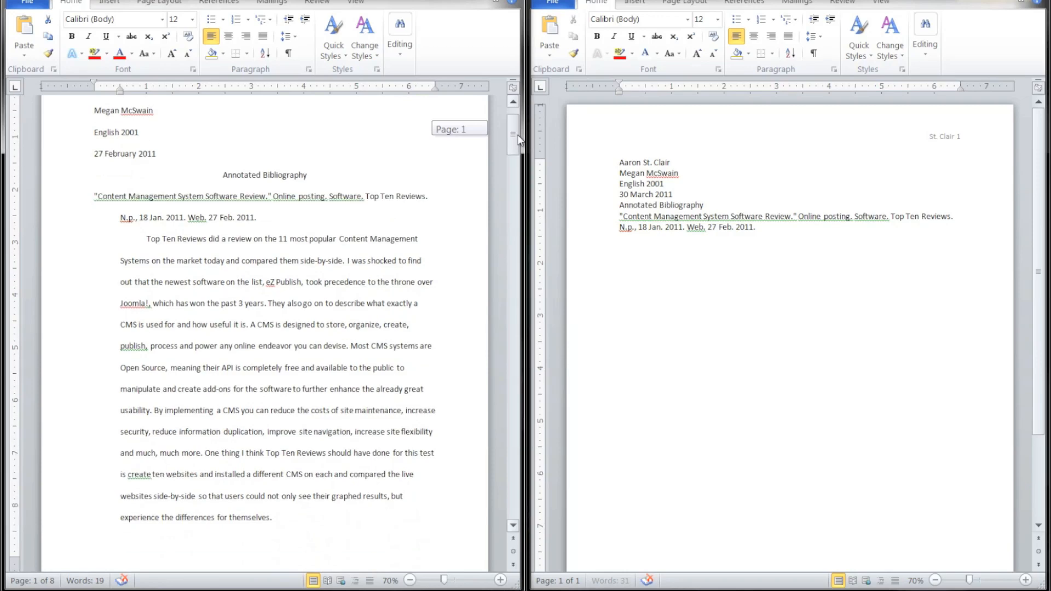
scroll(down, 3)
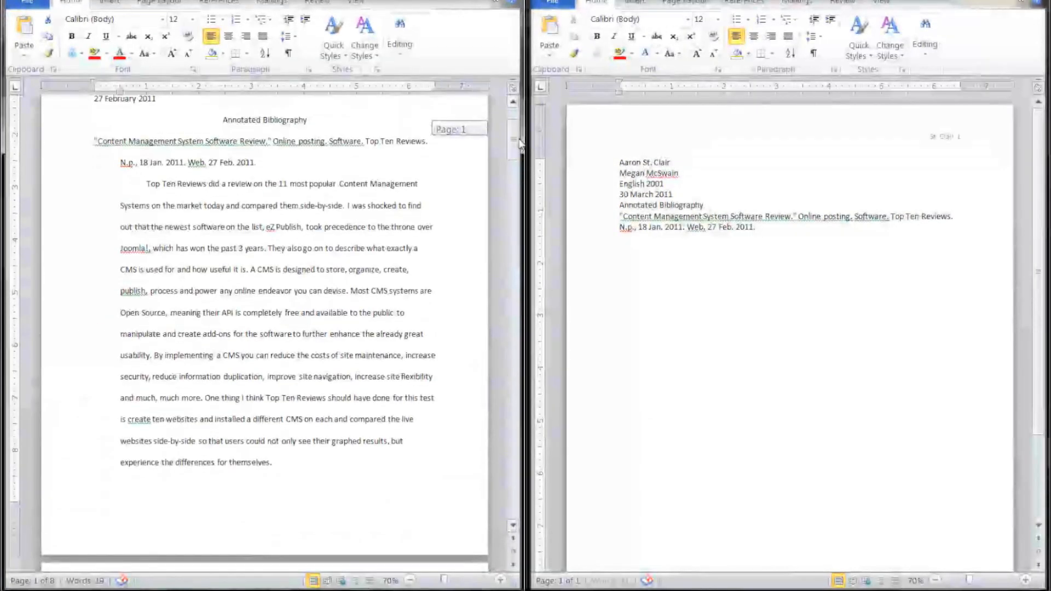
drag(190, 248, 272, 462)
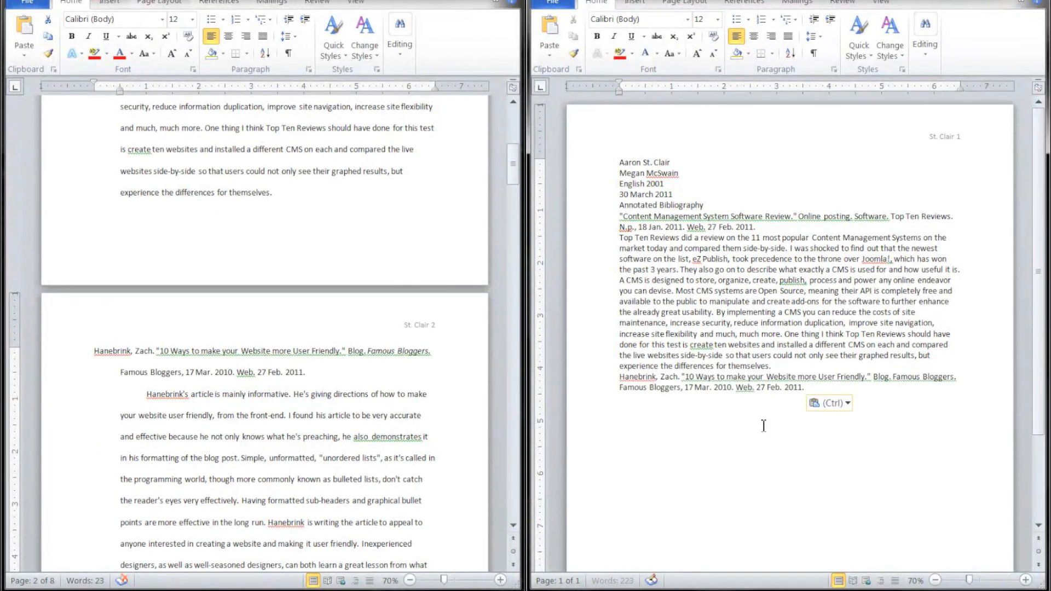
Paste the Hanebrink annotation into the new document and select all text.
drag(145, 323, 246, 323)
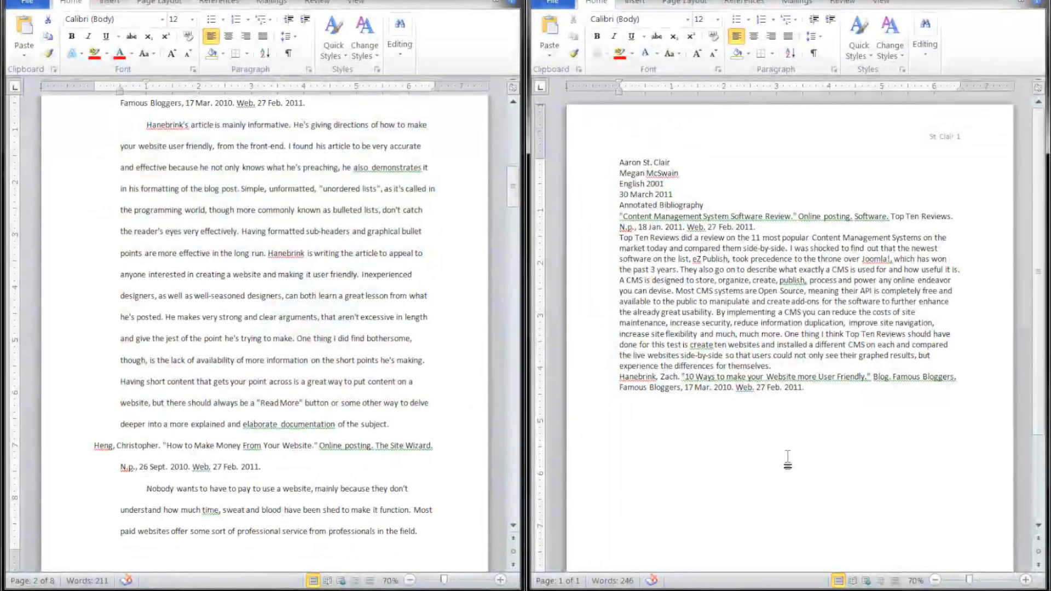
key(ctrl+v)
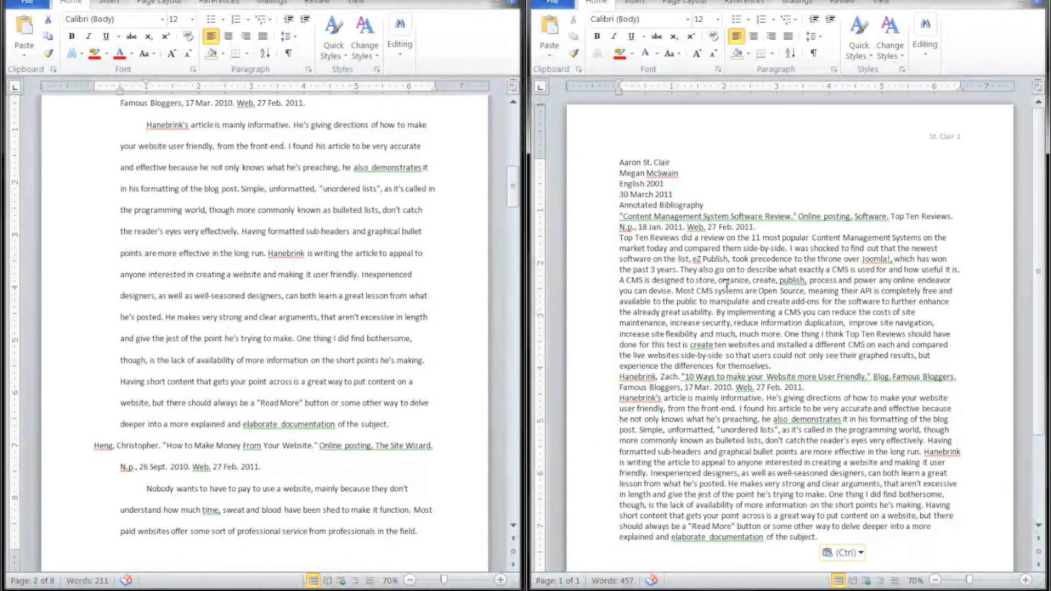
mouse_move(742, 204)
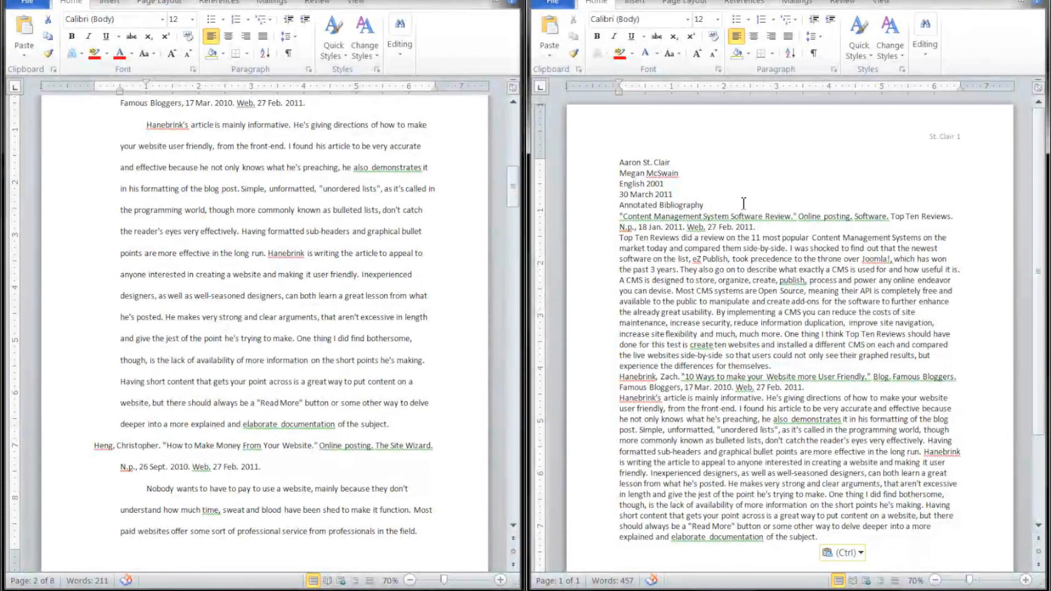
key(ctrl+a)
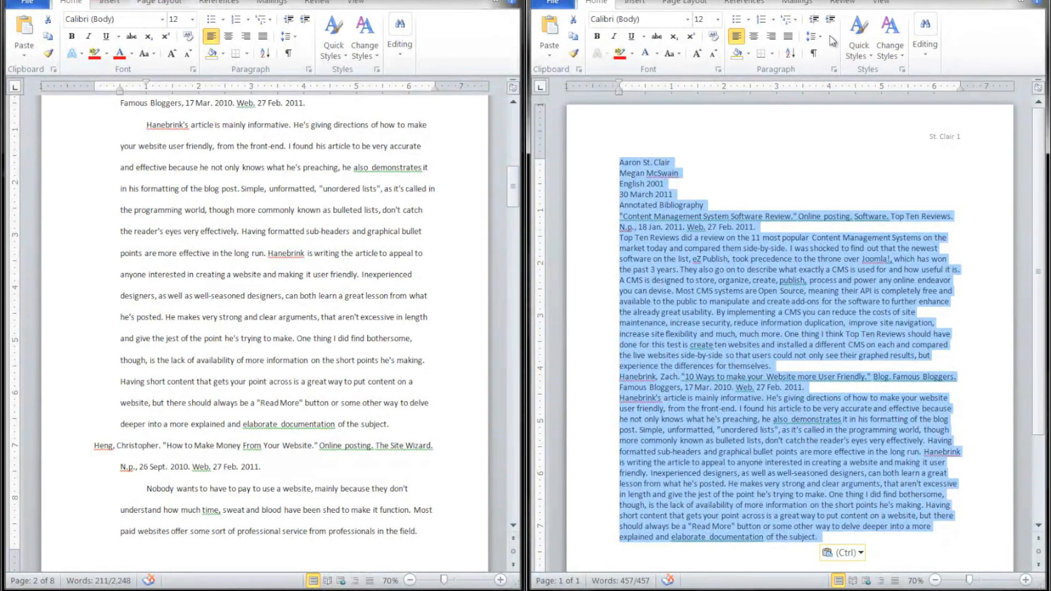
mouse_move(815, 36)
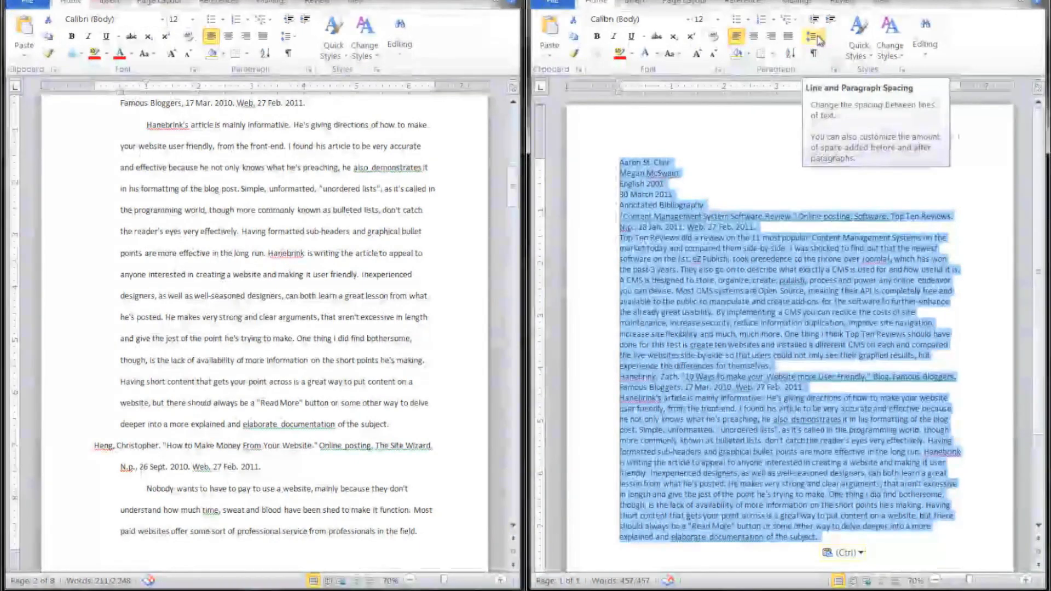
Set 2.0 line spacing for all text and center the 'Annotated Bibliography' title.
click(813, 36)
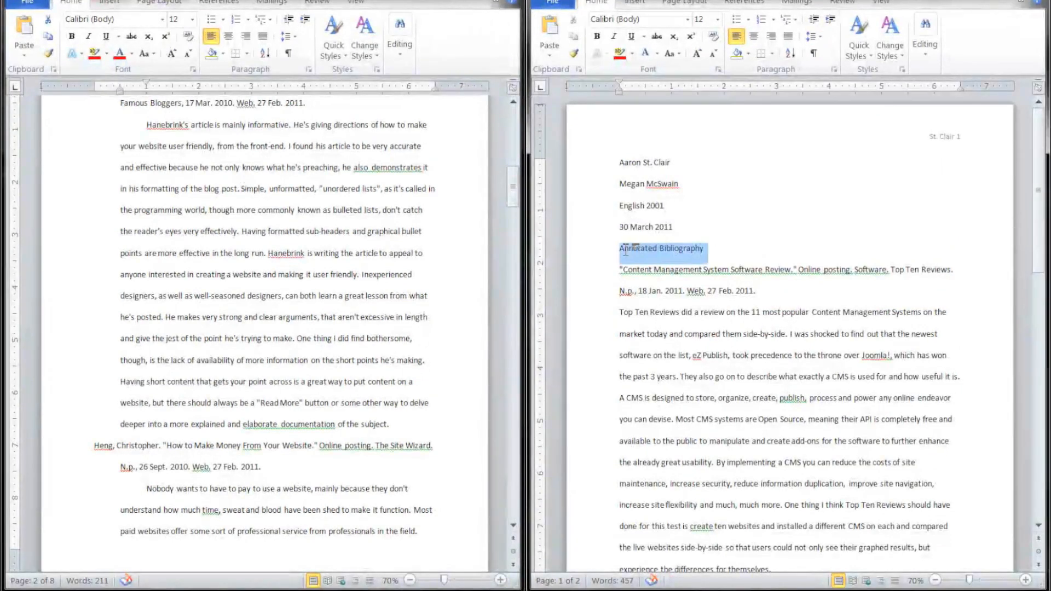
mouse_move(753, 36)
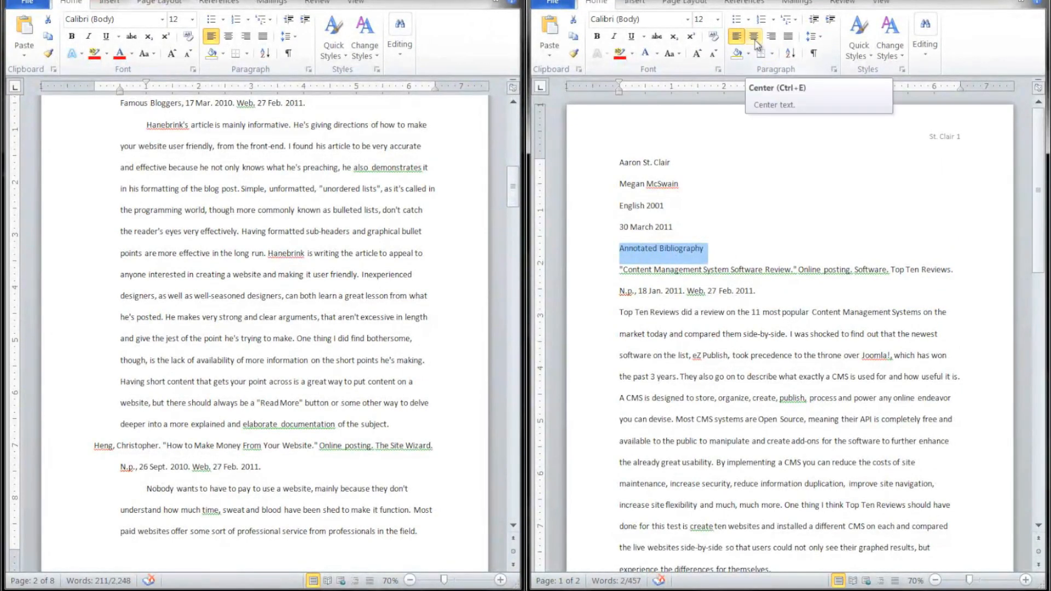
click(754, 36)
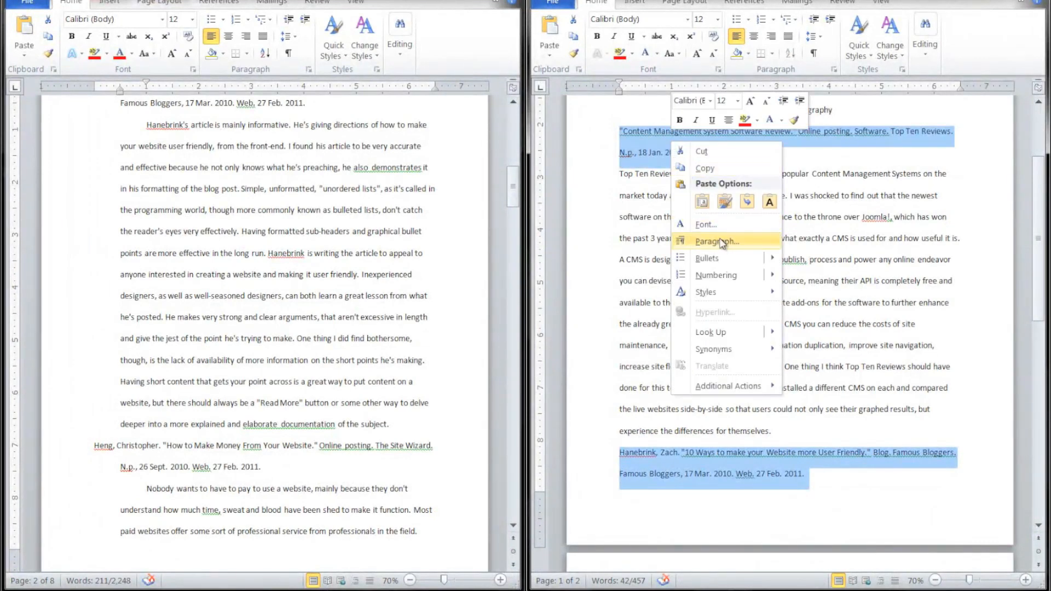
Give the citations a Hanging special indent of 0.5" in the Paragraph dialog.
click(715, 241)
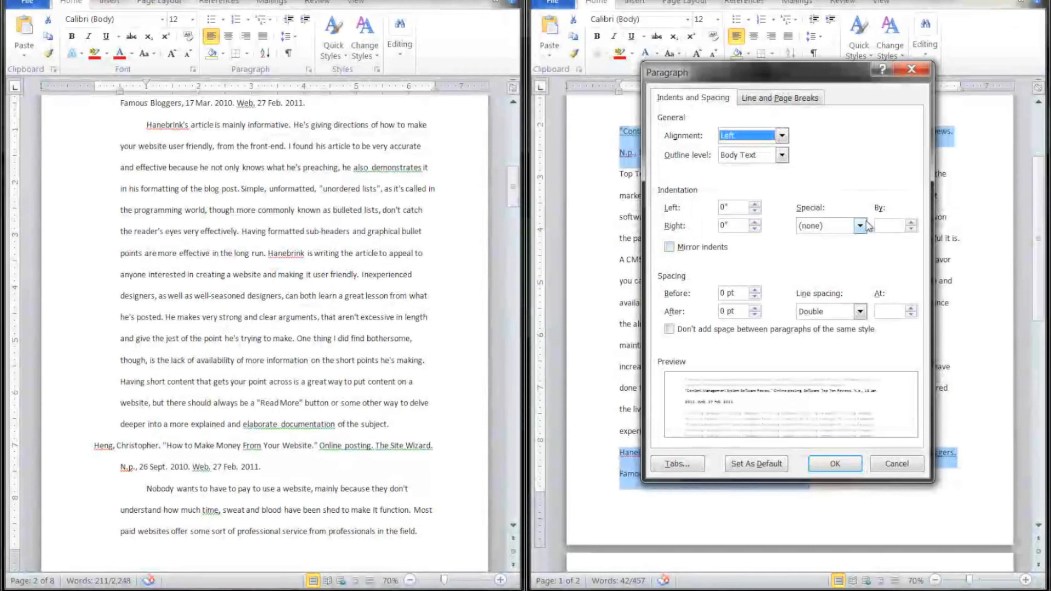
click(827, 225)
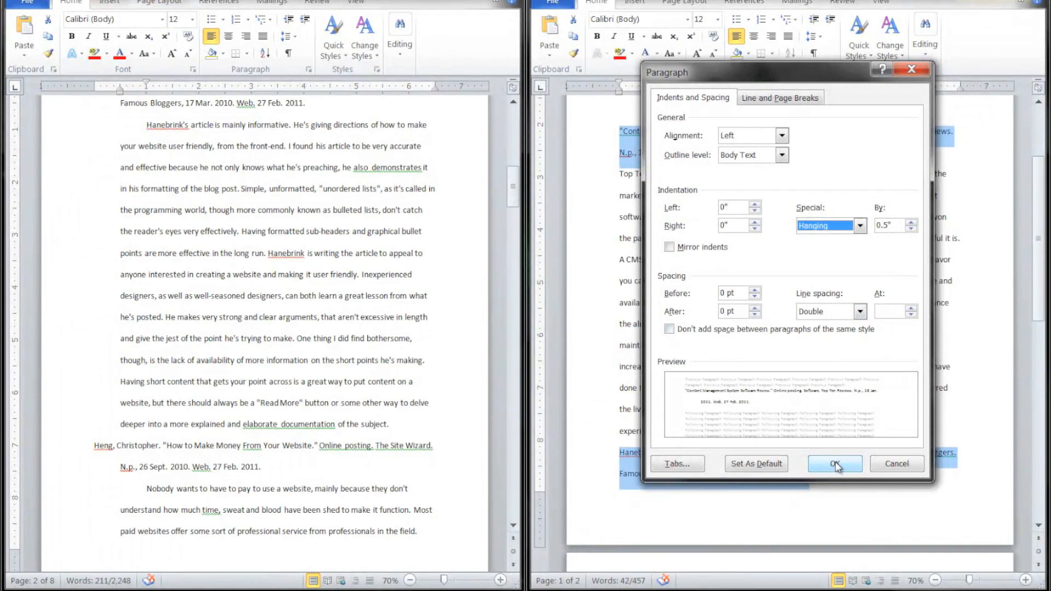
click(835, 463)
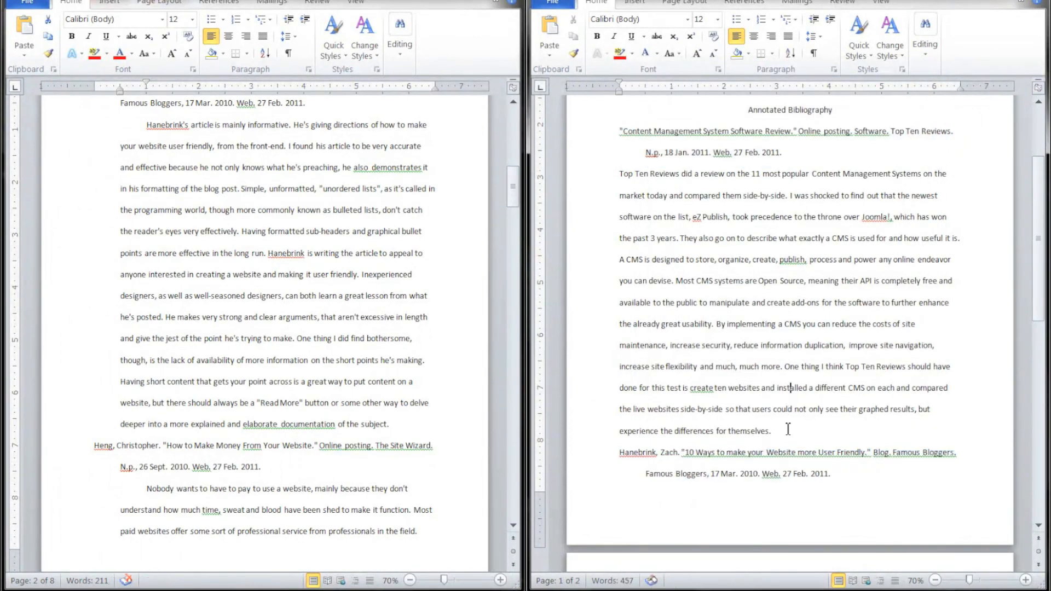
Select the first annotation paragraph for indenting.
drag(619, 175, 771, 431)
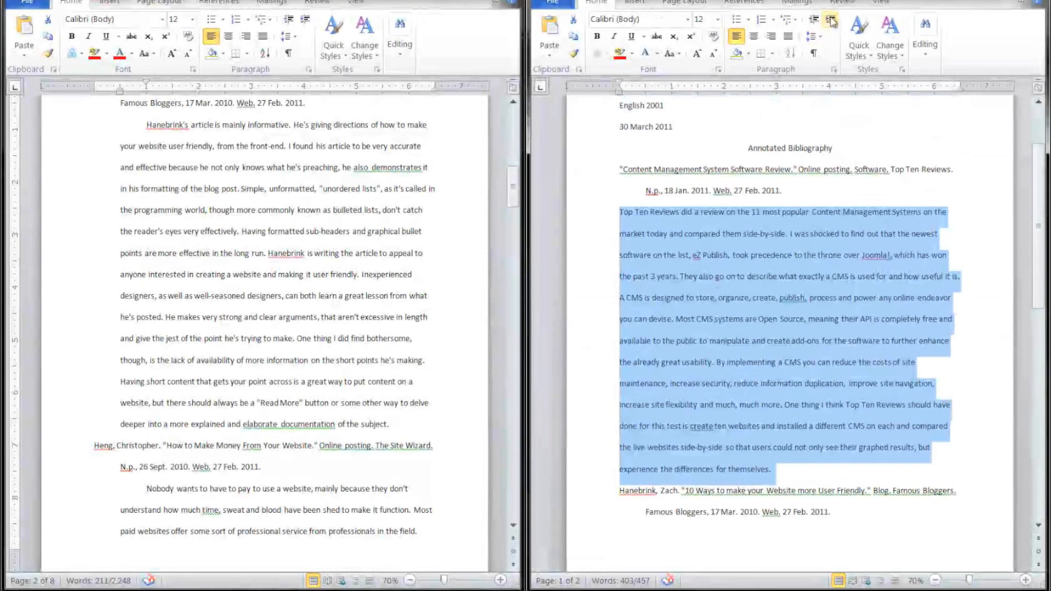
mouse_move(831, 19)
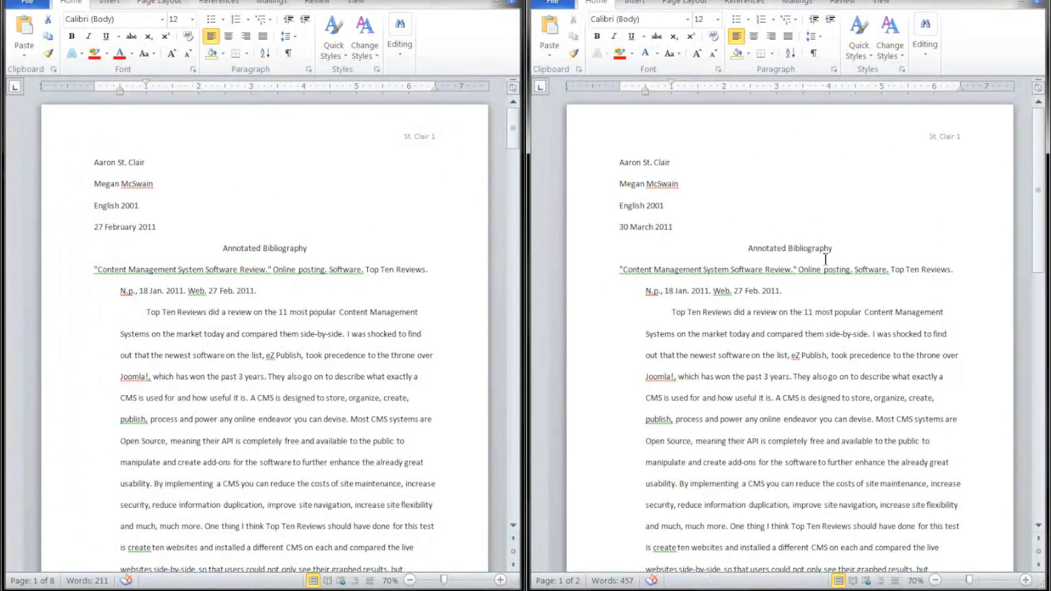
mouse_move(822, 225)
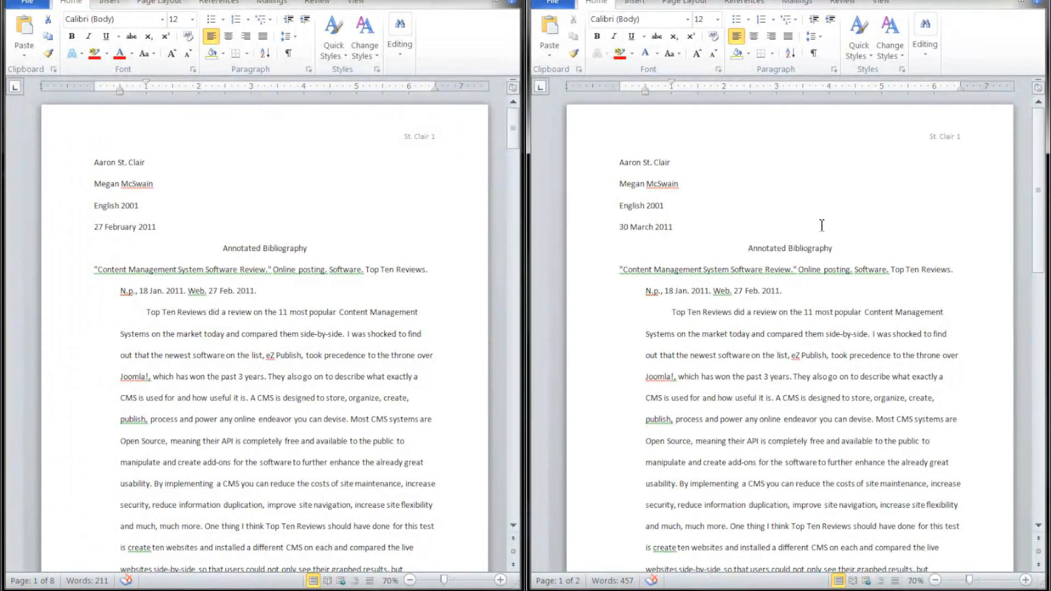